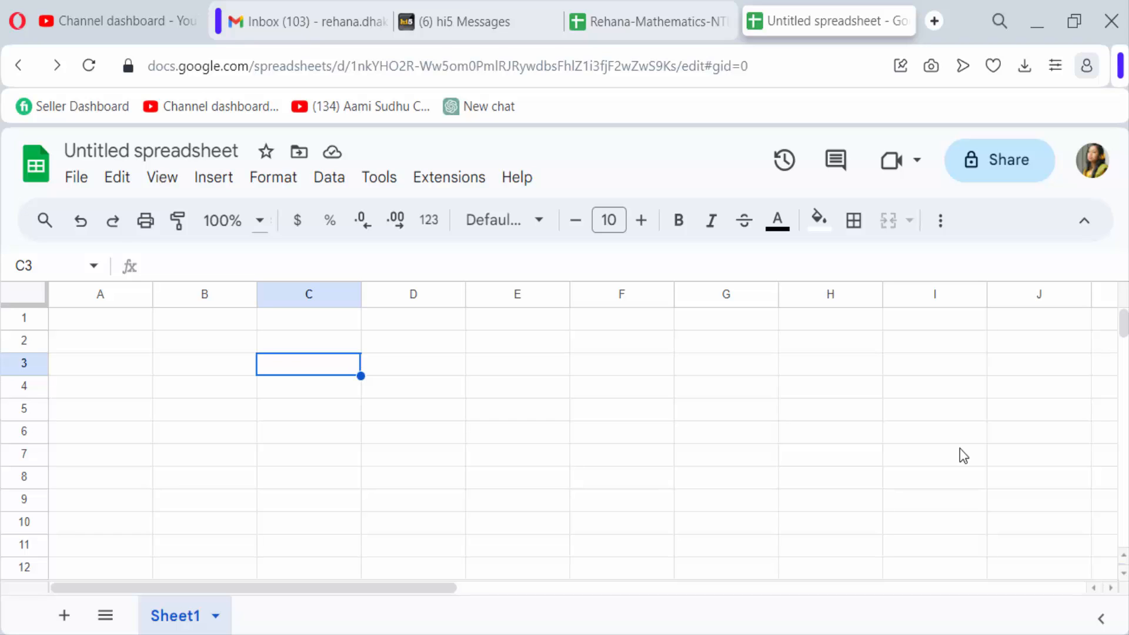
mouse_move(960, 453)
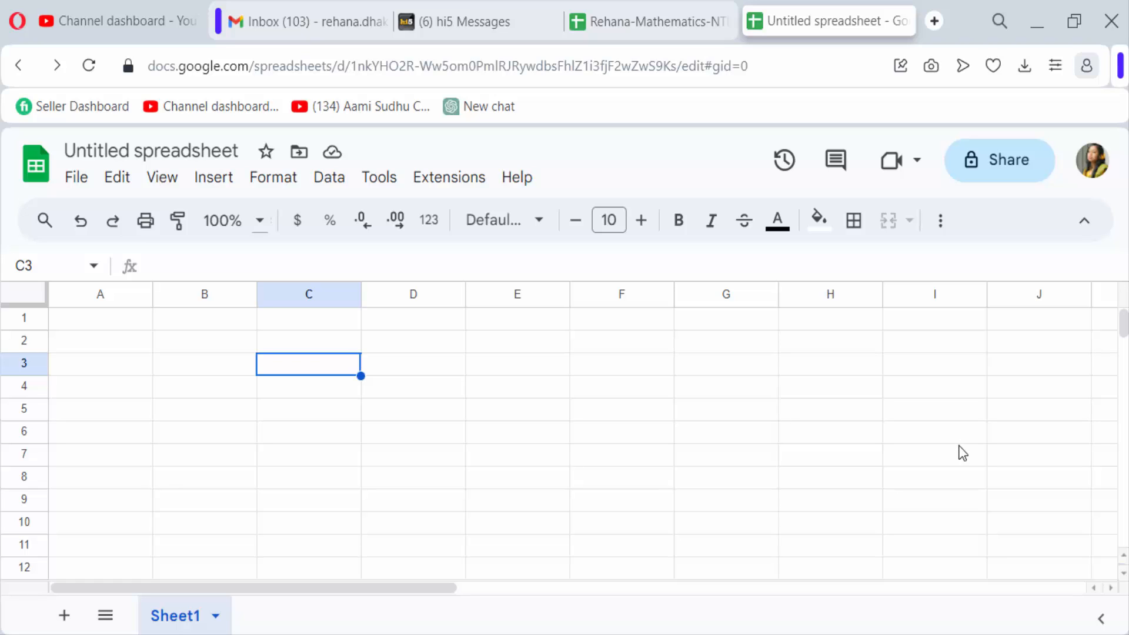
mouse_move(448, 177)
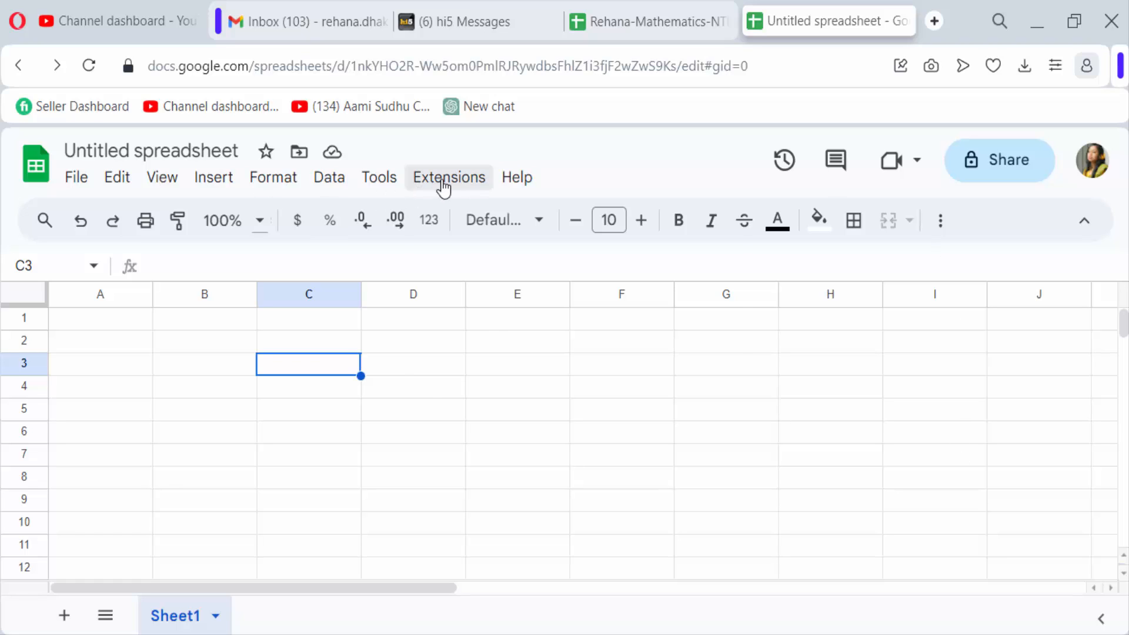
Open the Extensions menu showing Goal Seek and the Add-ons submenu
click(449, 177)
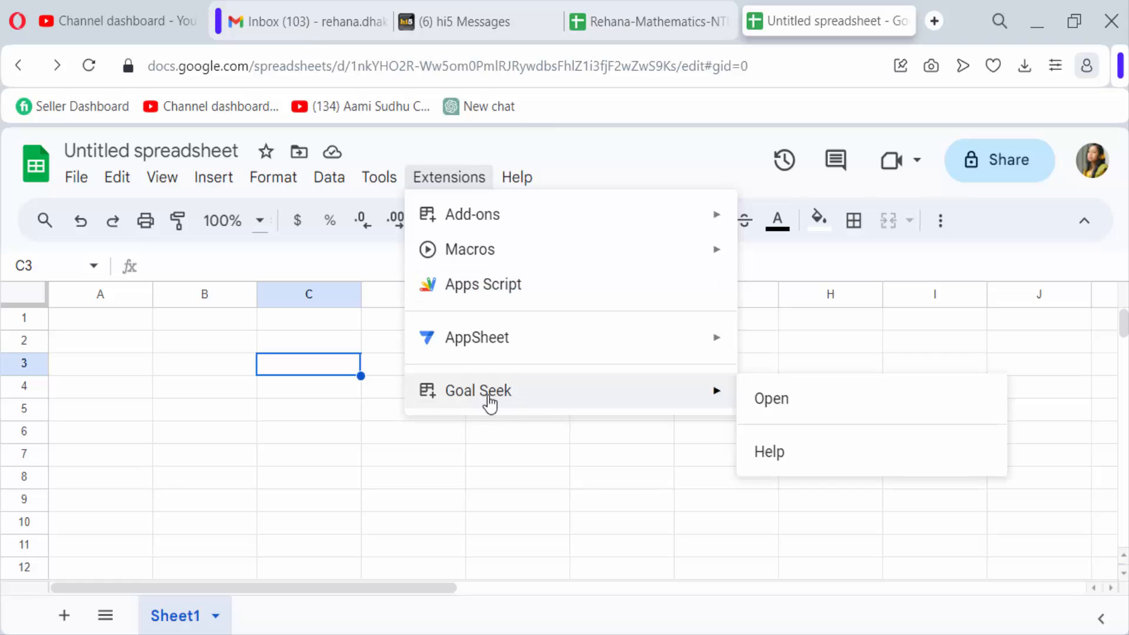
mouse_move(795, 410)
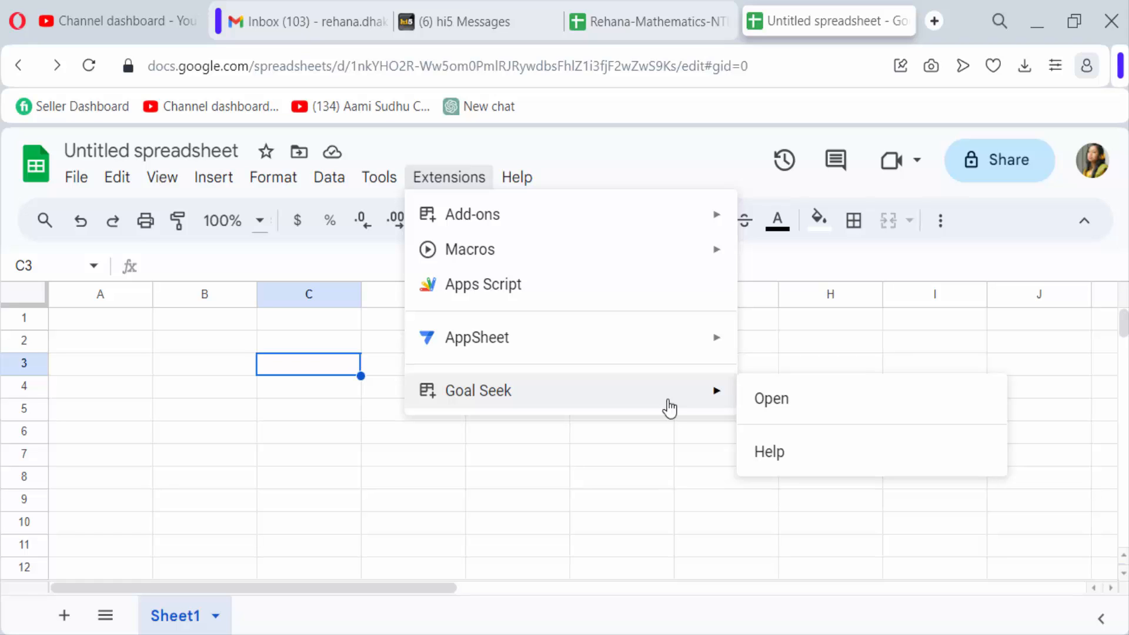
mouse_move(553, 224)
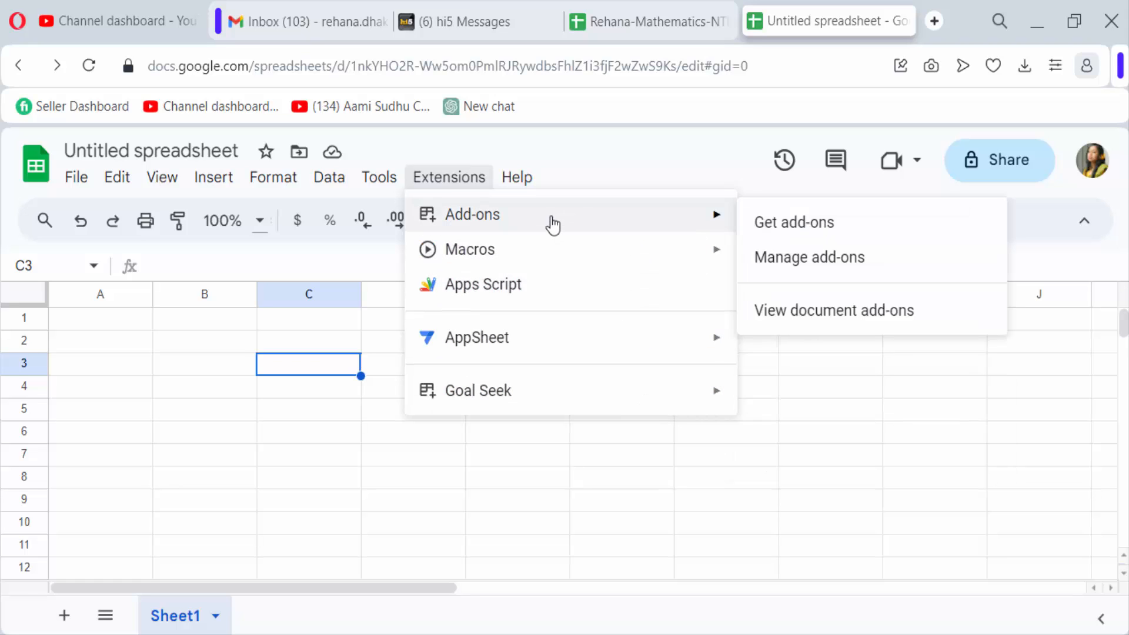
mouse_move(825, 263)
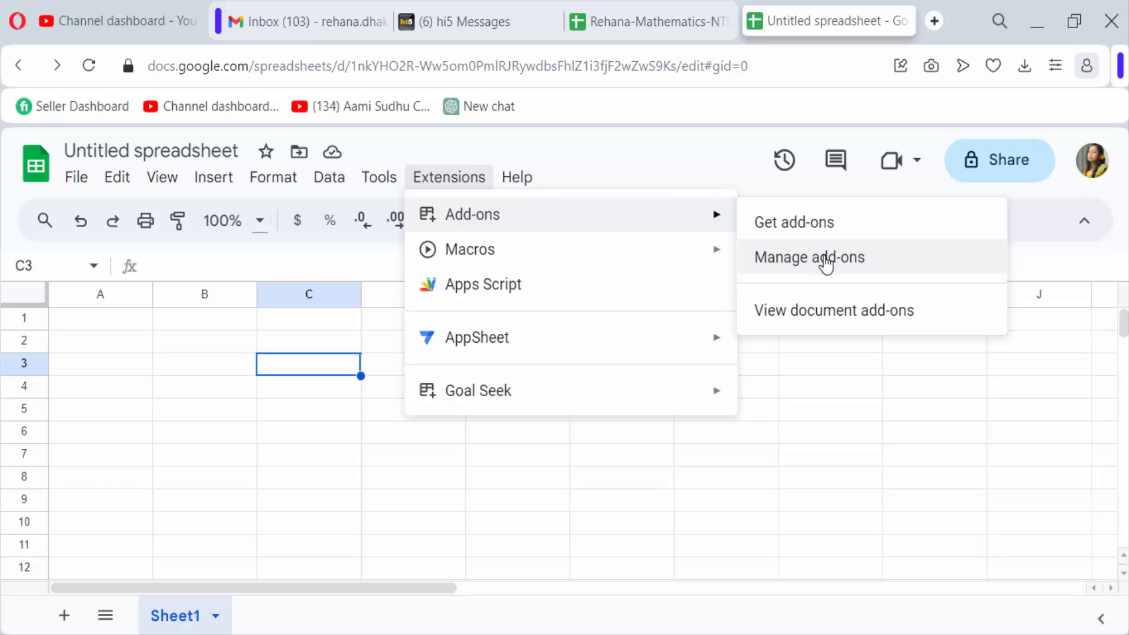
Open Manage add-ons and show the Goal Seek card's action menu
click(809, 257)
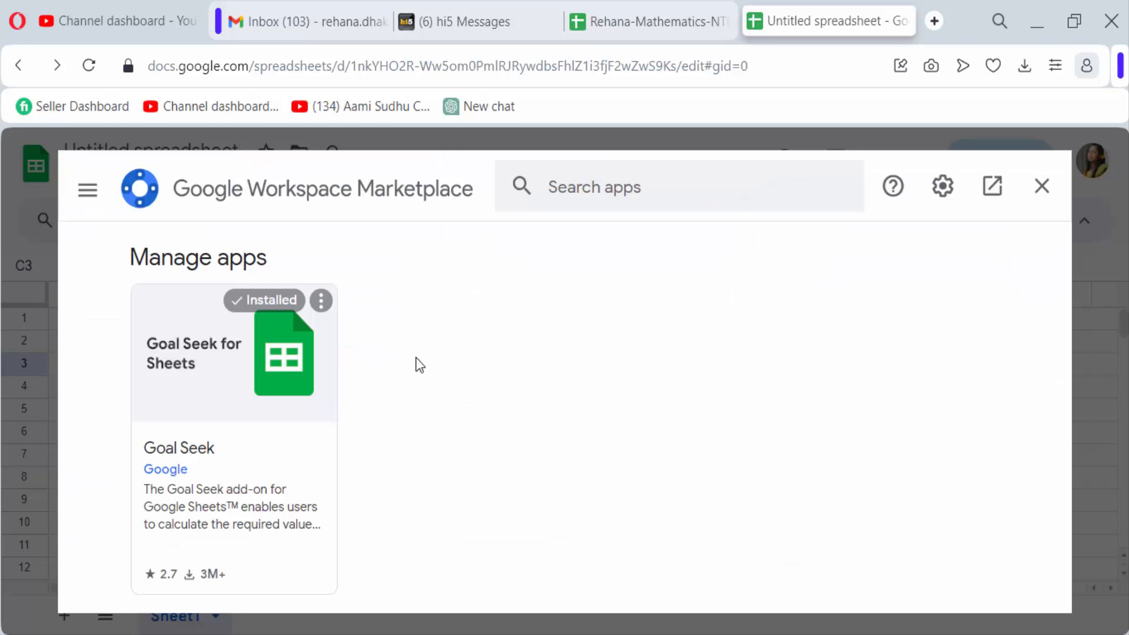
mouse_move(478, 469)
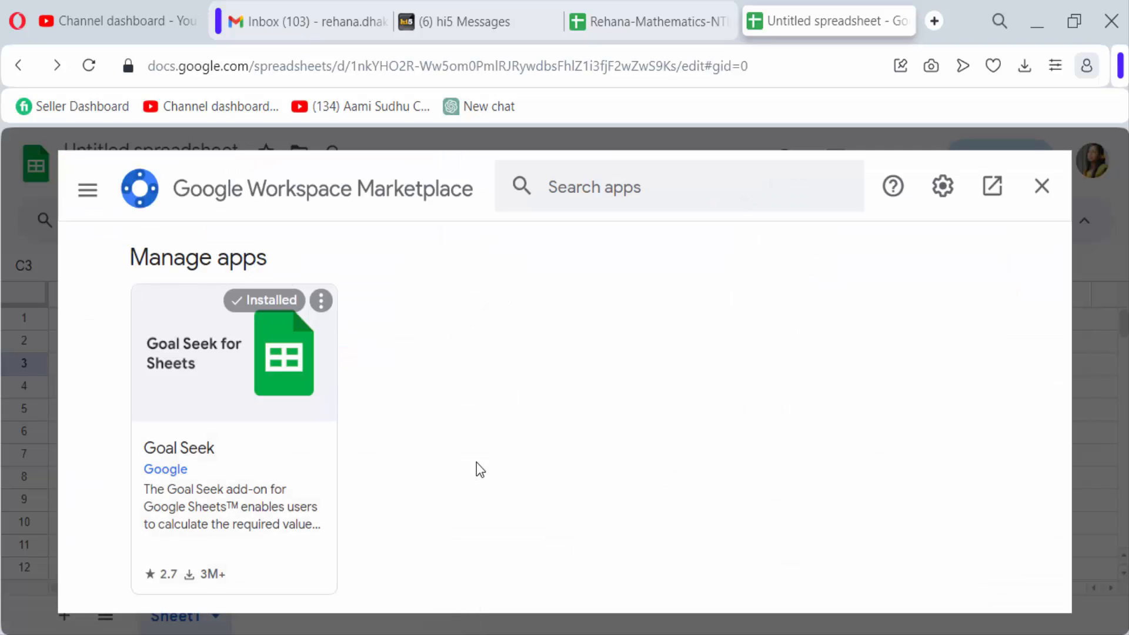
mouse_move(389, 466)
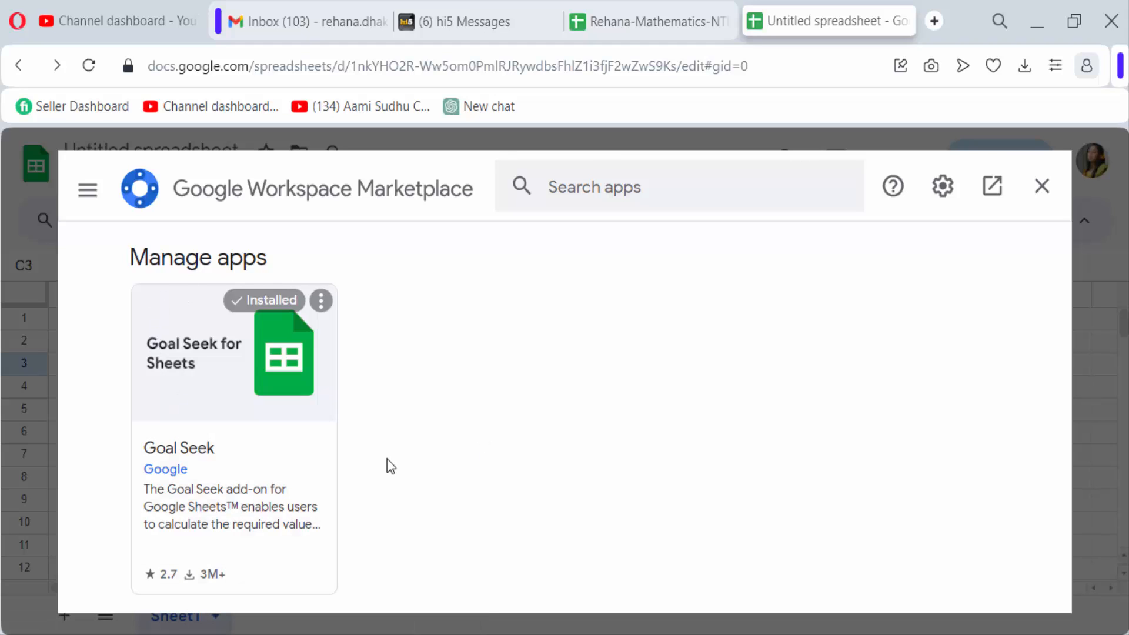
mouse_move(346, 400)
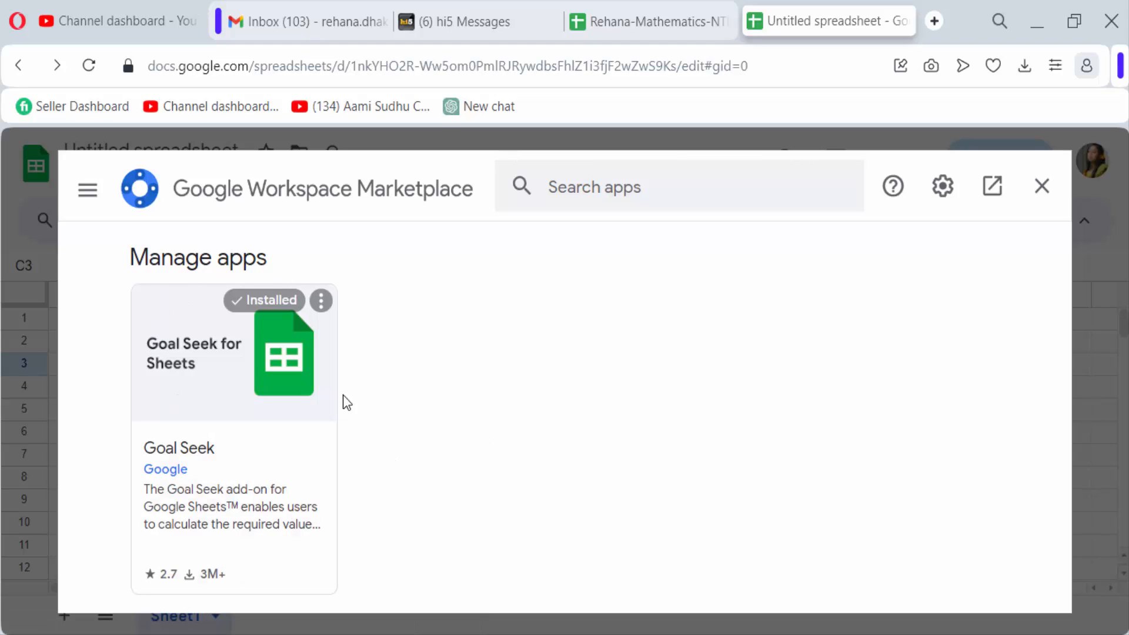
mouse_move(321, 301)
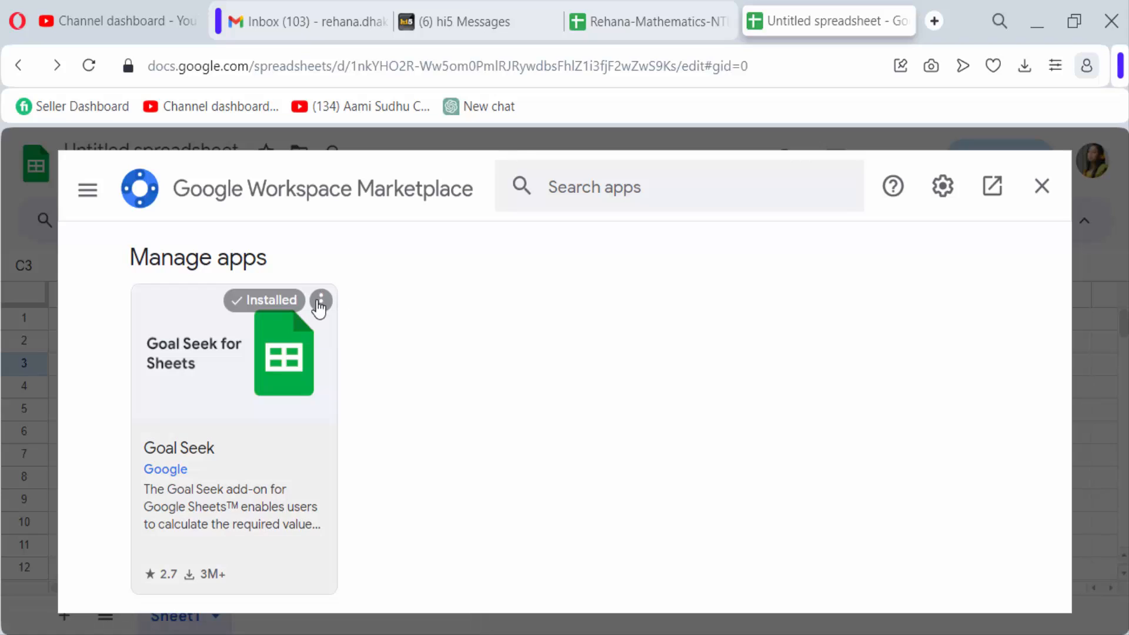
click(320, 301)
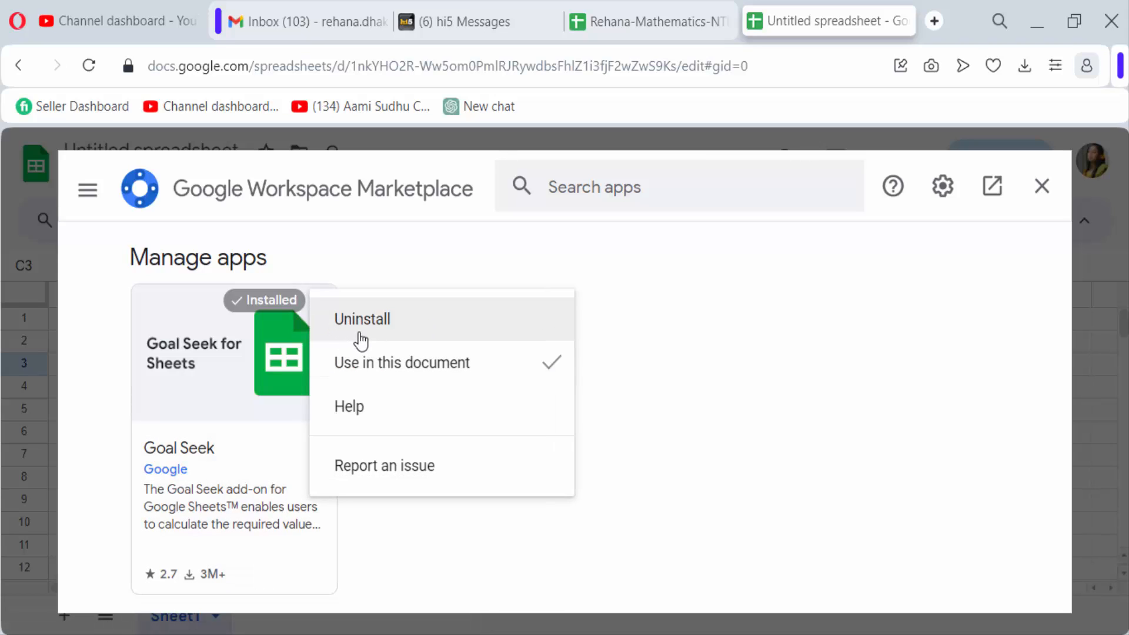
mouse_move(379, 324)
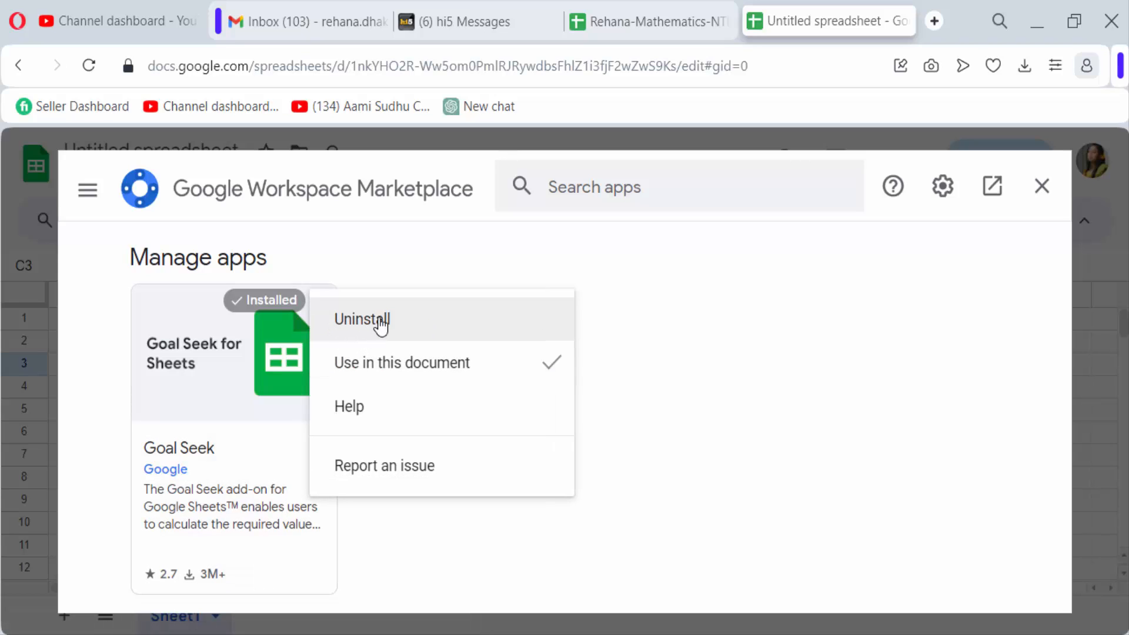
Uninstall Goal Seek and confirm with UNINSTALL APP
click(362, 319)
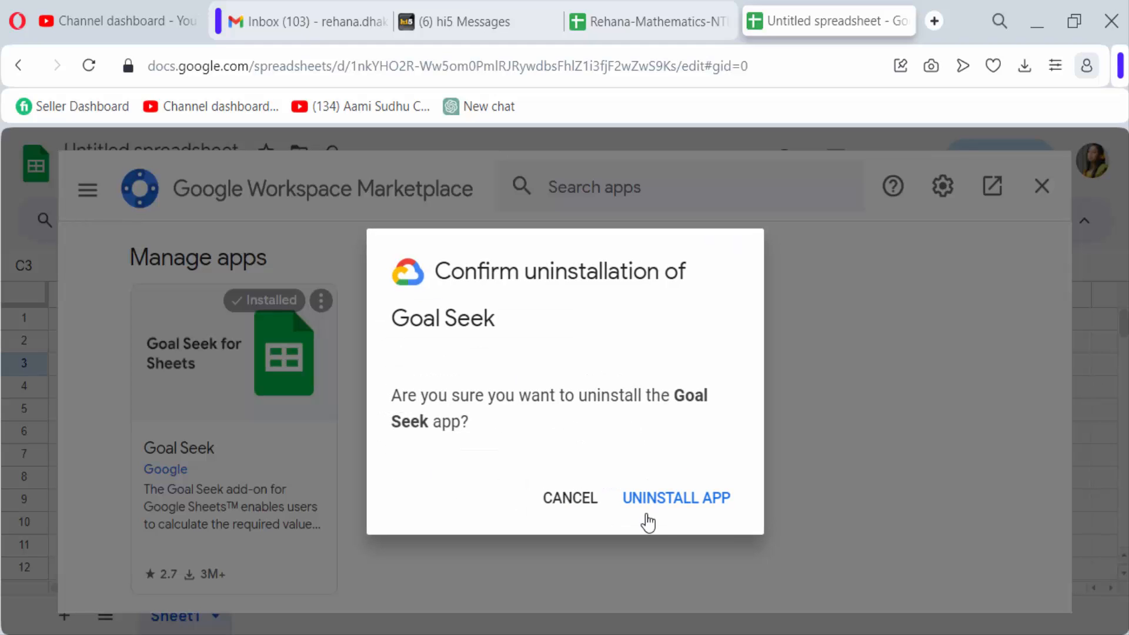
mouse_move(631, 441)
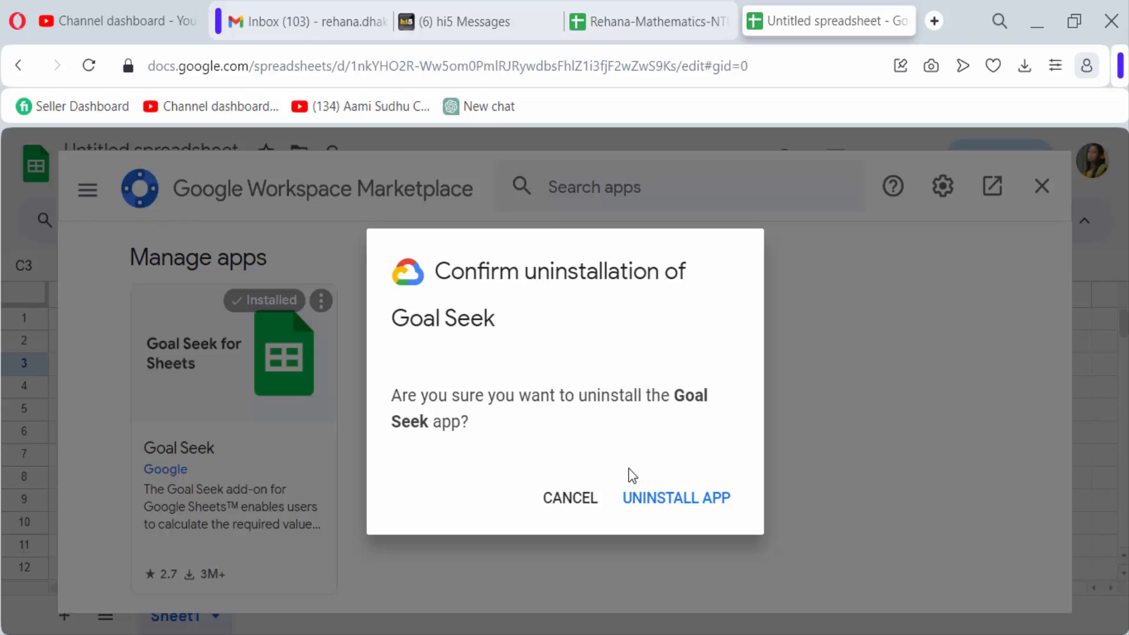
mouse_move(600, 417)
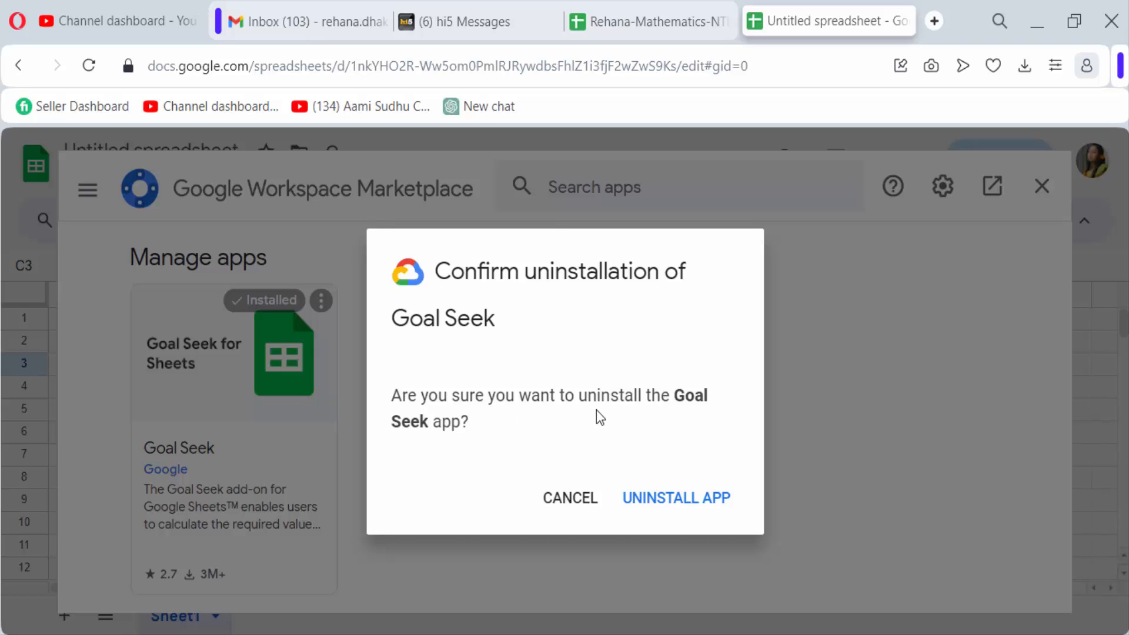
mouse_move(623, 454)
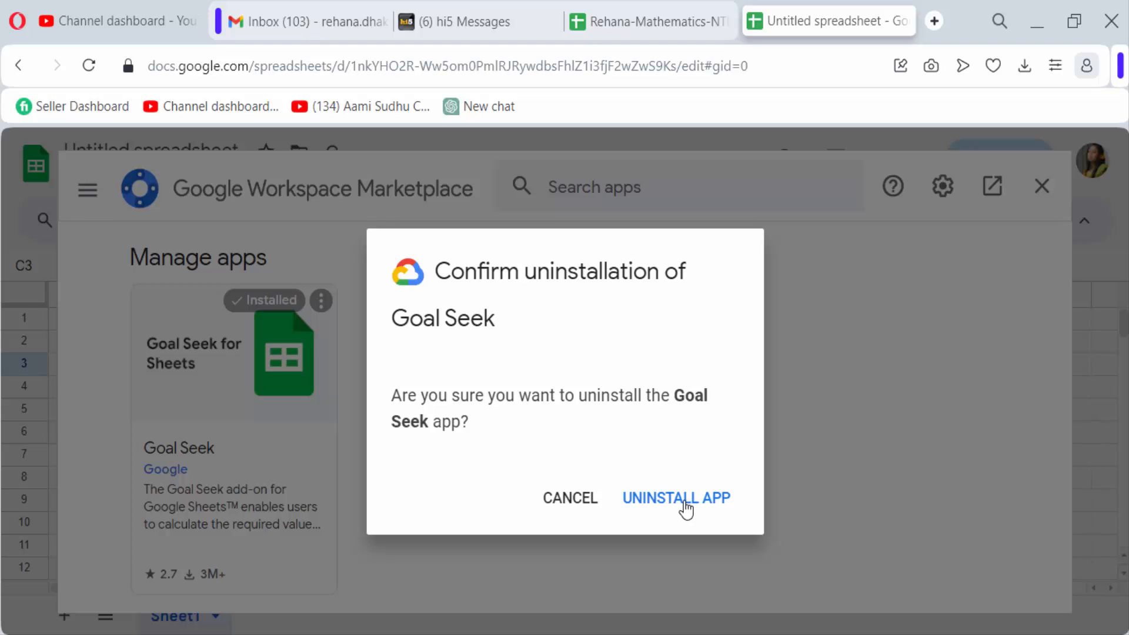
click(676, 498)
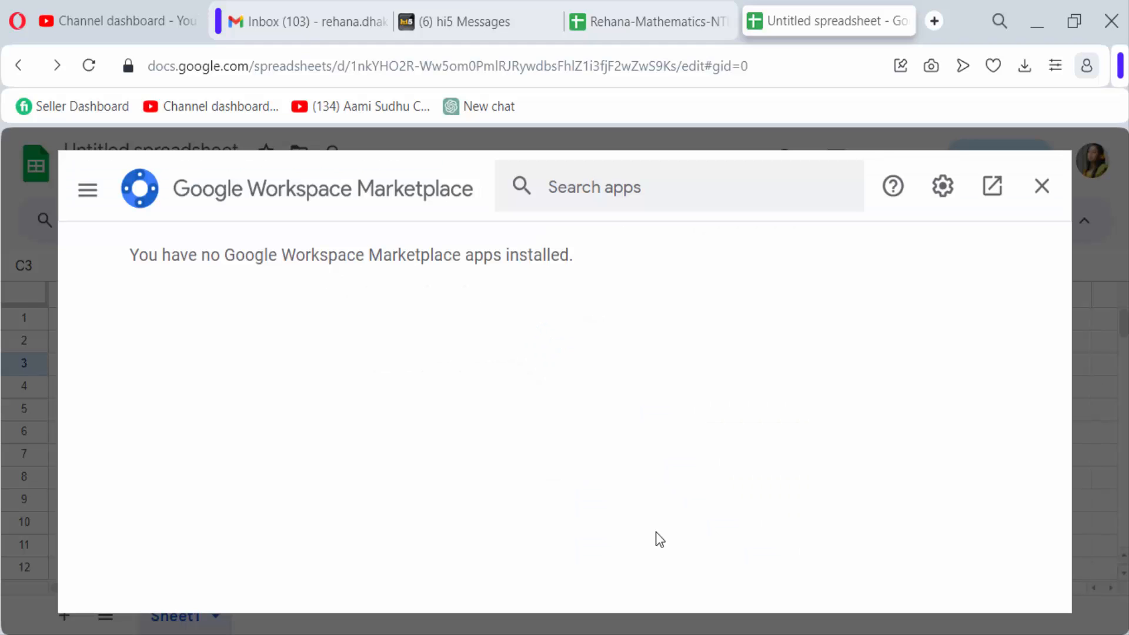
mouse_move(420, 531)
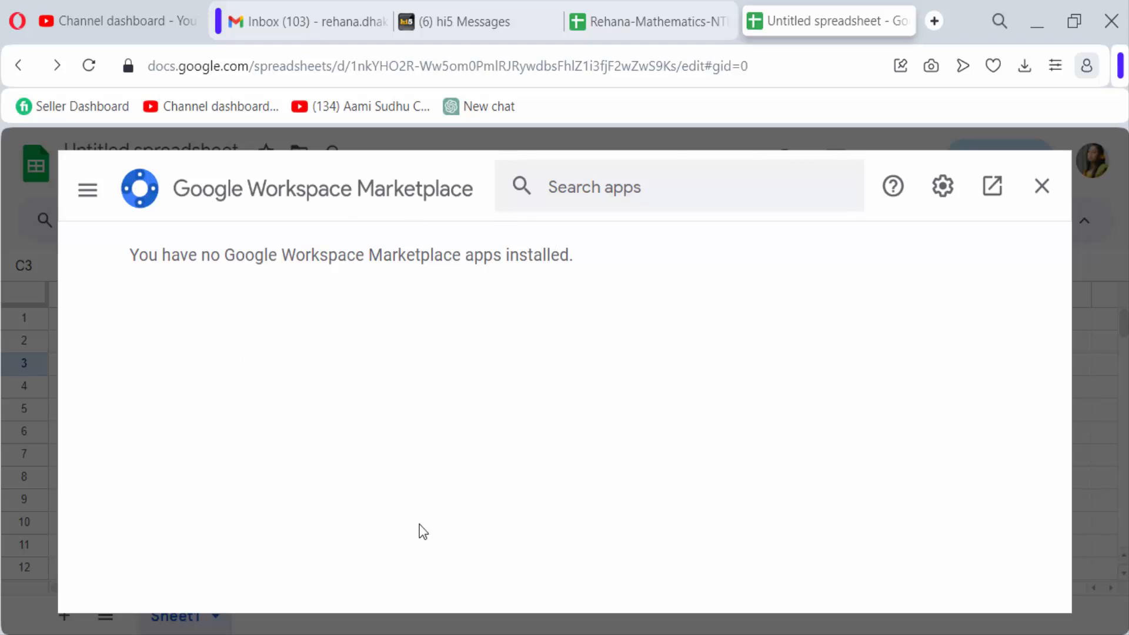
mouse_move(795, 408)
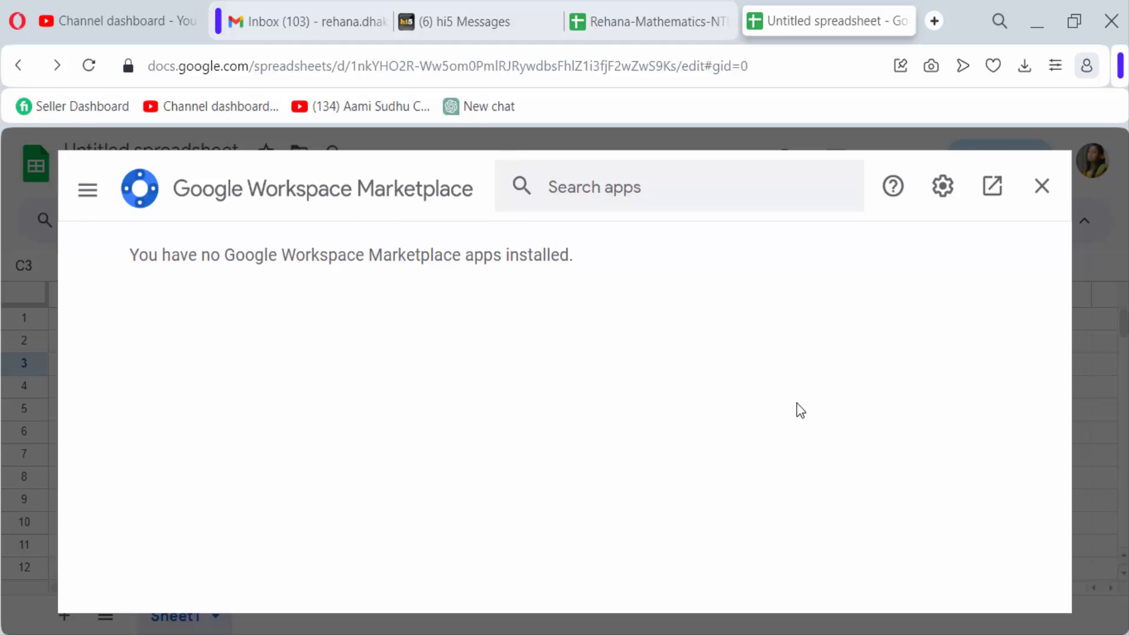
Close the Marketplace and confirm Extensions lists only Add-ons, Macros, Apps Script, AppSheet
click(1041, 185)
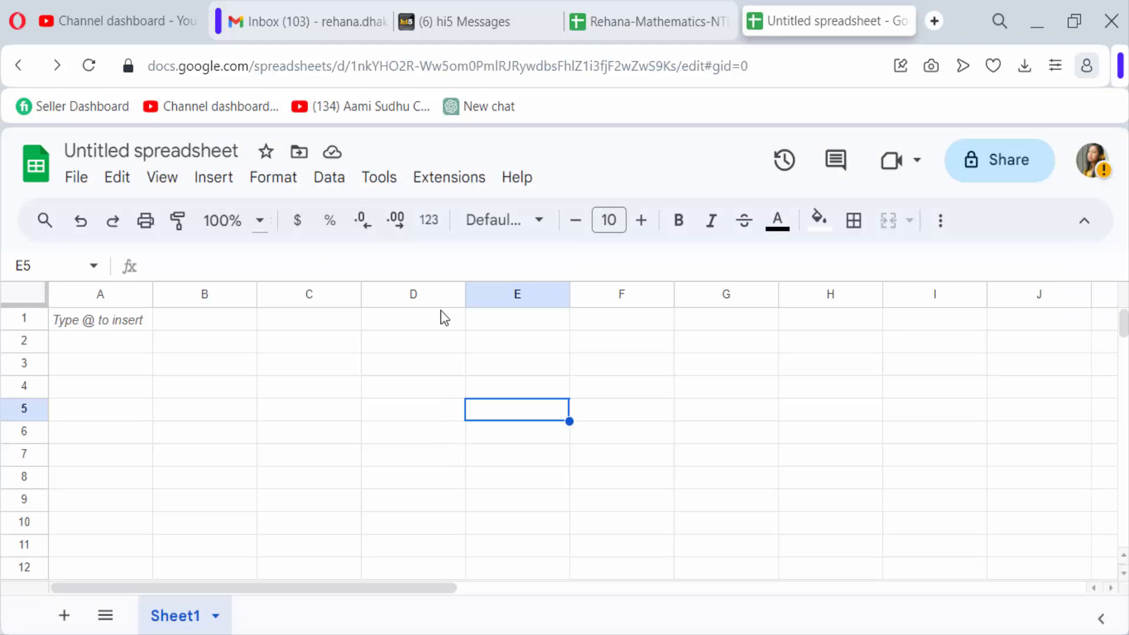
click(449, 177)
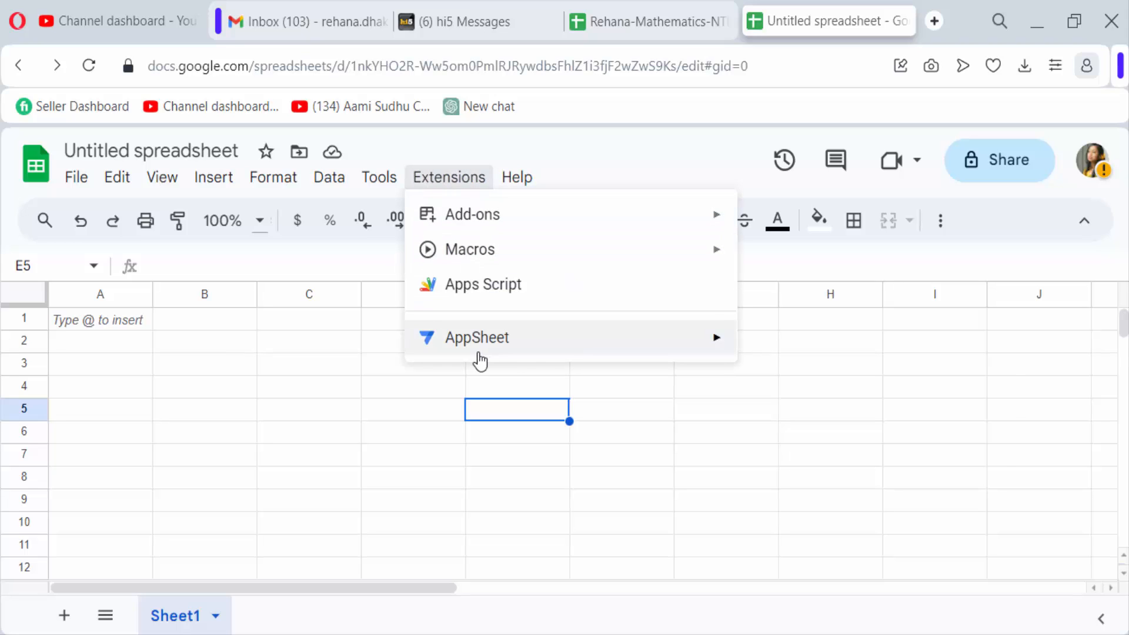
mouse_move(430, 438)
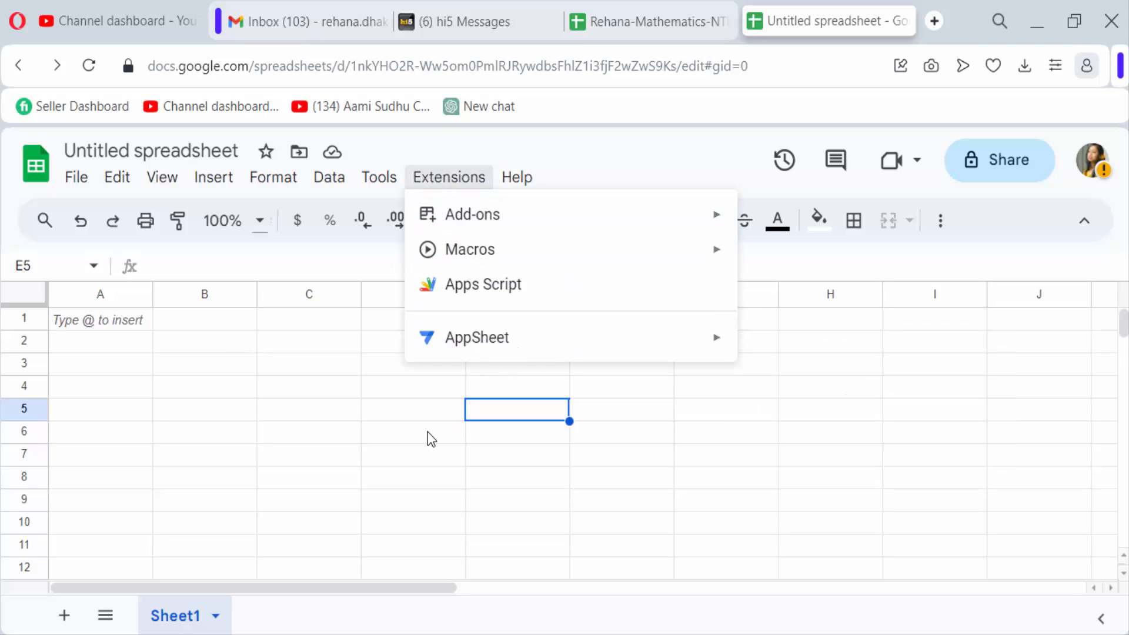
click(430, 438)
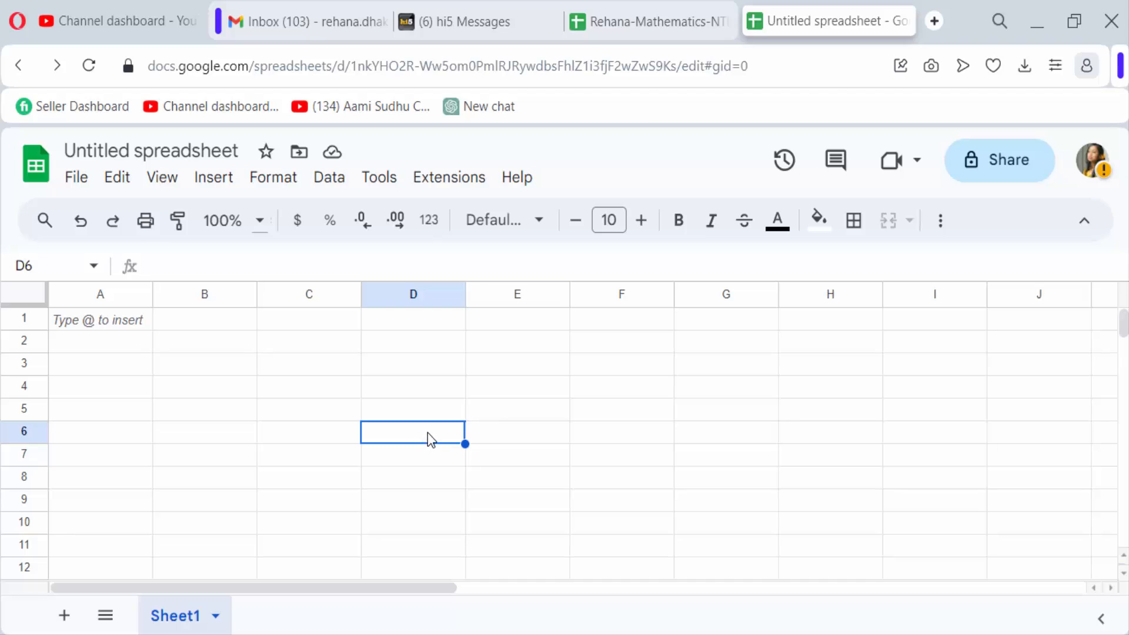